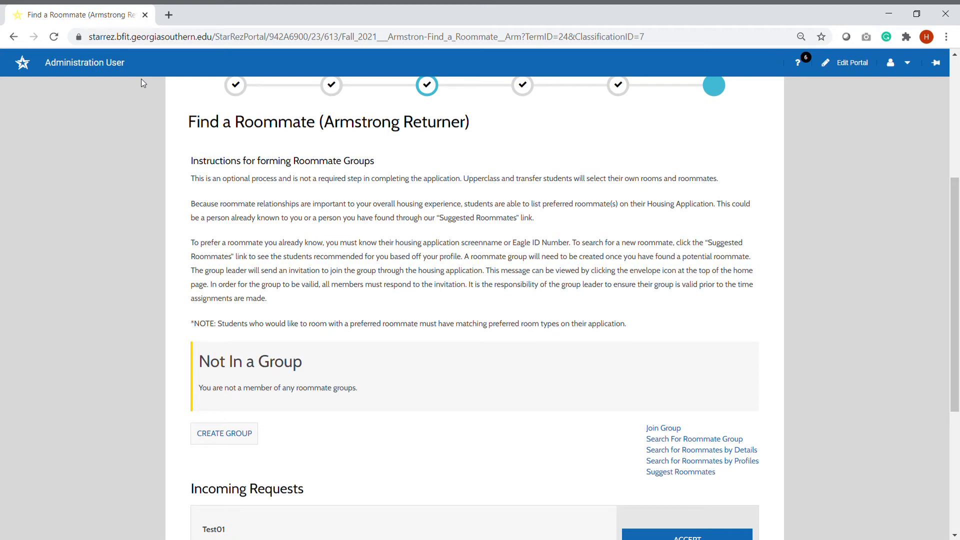
pyautogui.moveTo(336, 205)
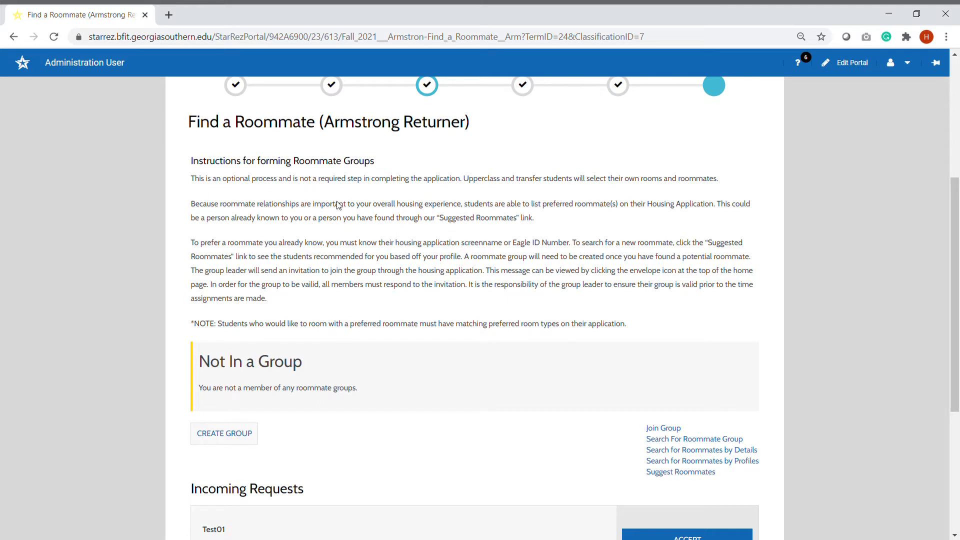
# - Accept the incoming Test01 roommate group invitation and save to advance to Final Steps
pyautogui.scroll(-3)
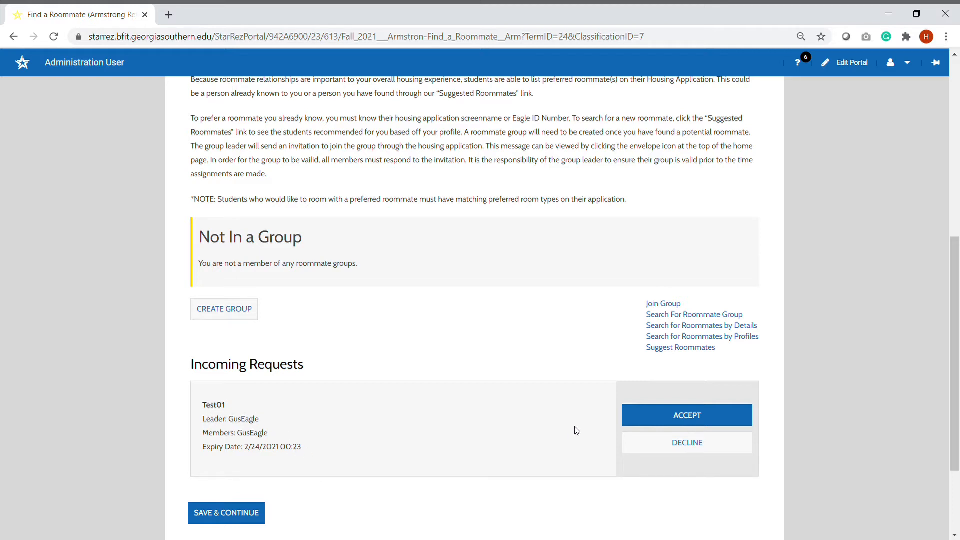
pyautogui.moveTo(602, 419)
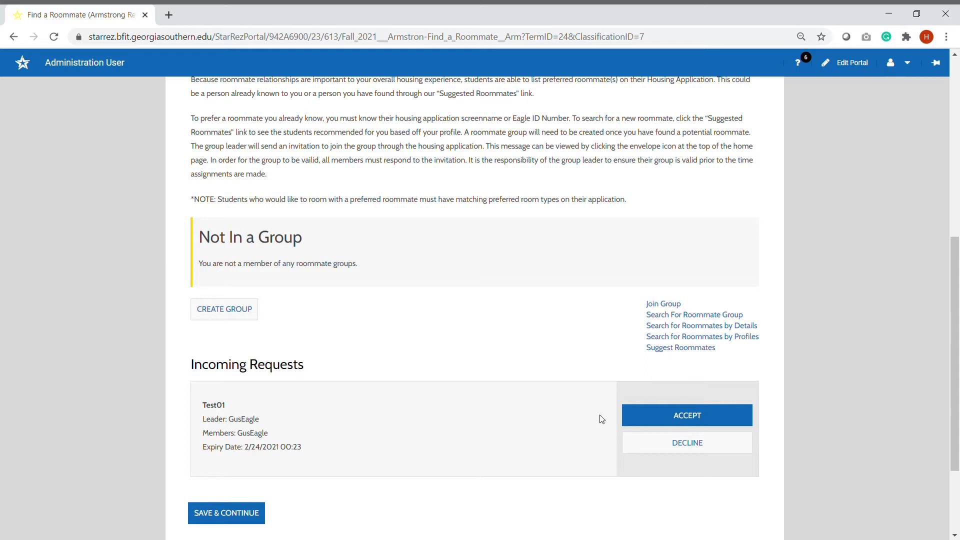
pyautogui.click(687, 416)
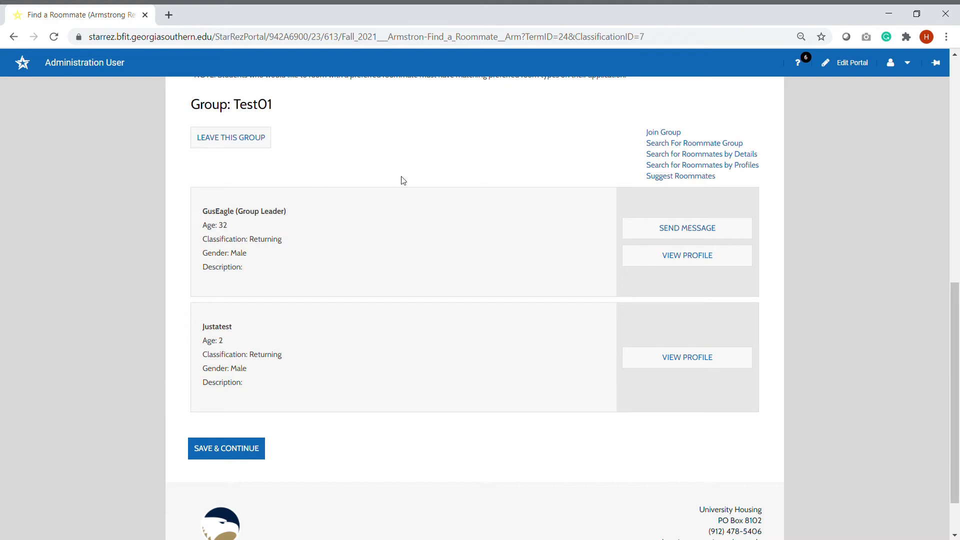
pyautogui.moveTo(314, 150)
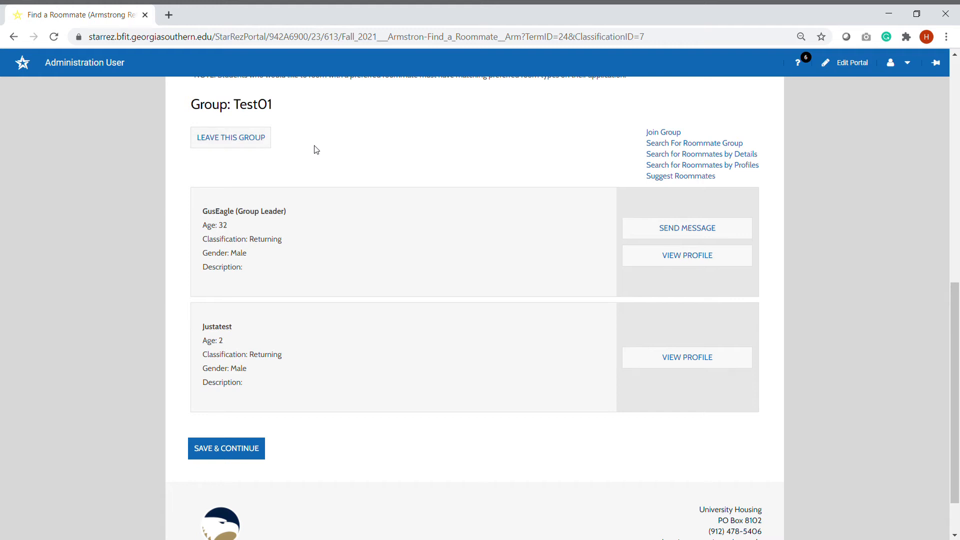
pyautogui.click(226, 448)
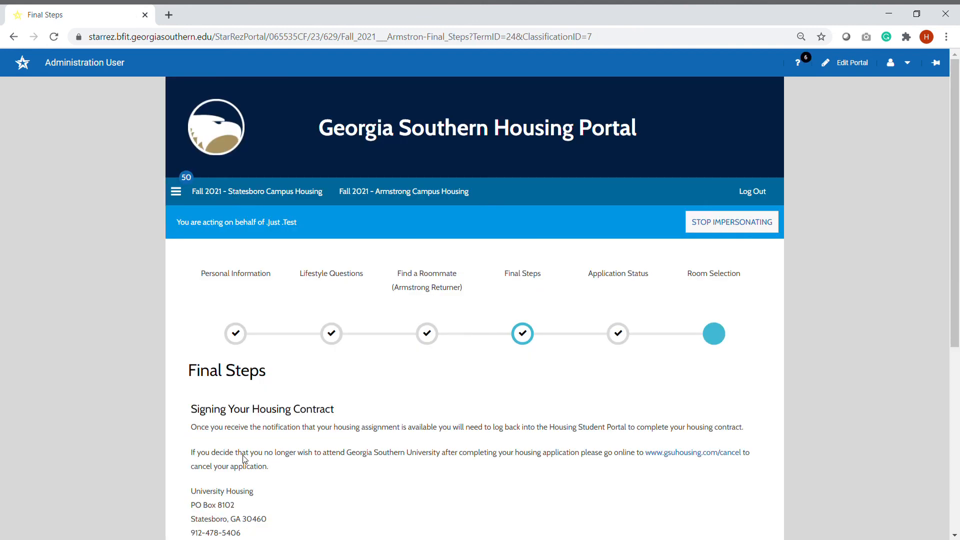